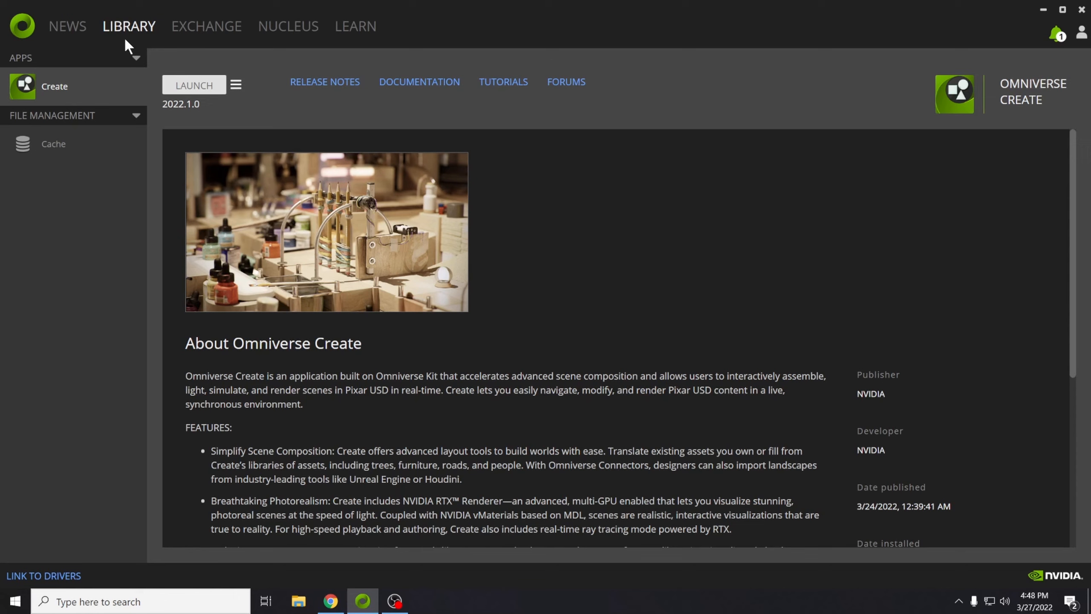
Step: Launch Omniverse Create 2022.1 from the Launcher's Library
left_click(195, 84)
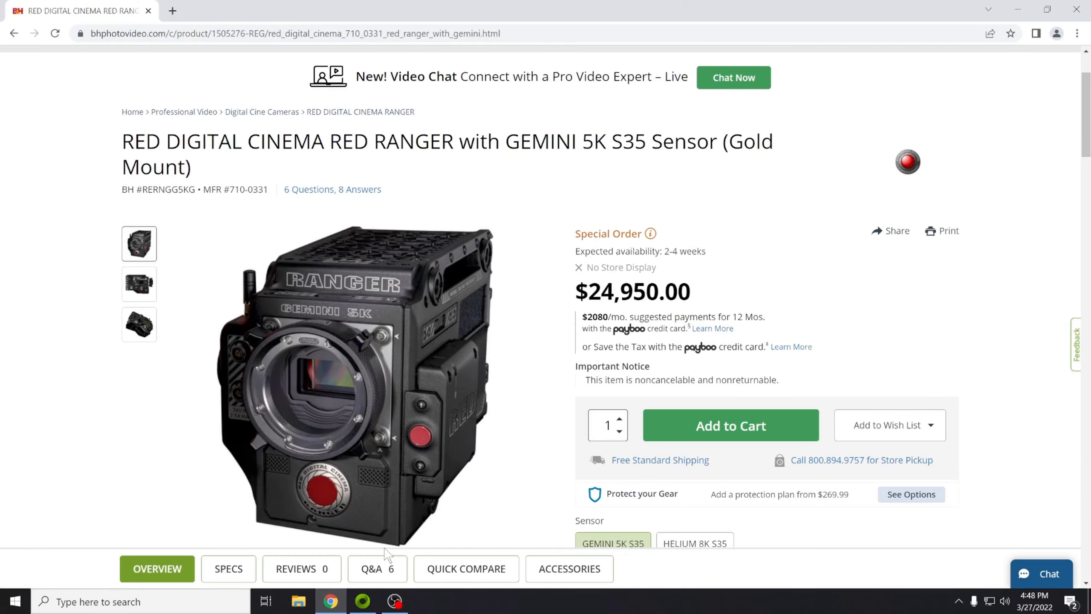
mouse_move(410, 535)
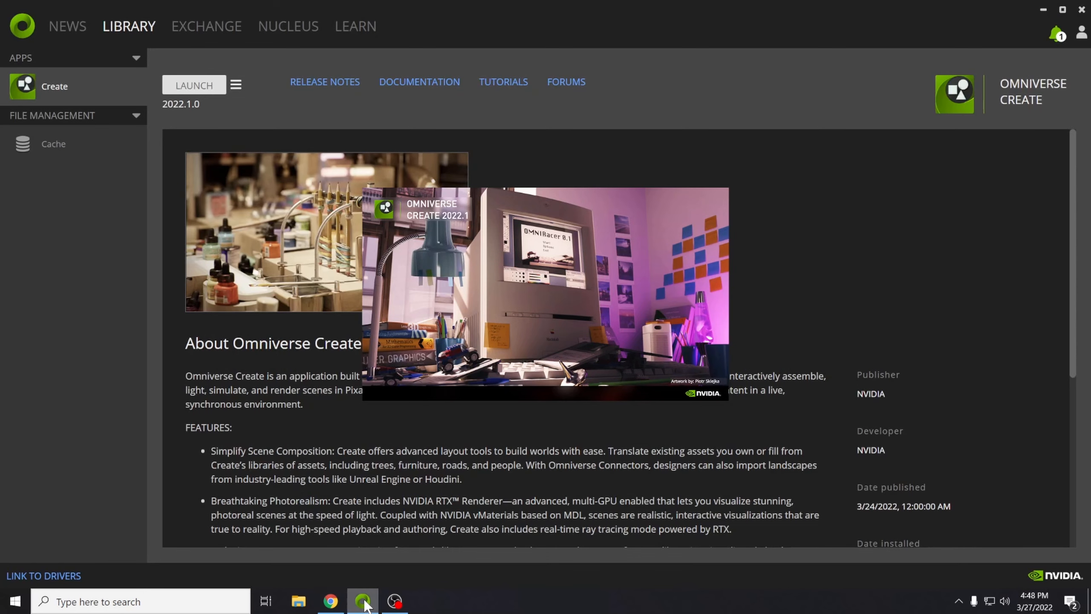
Step: Let Create load a new empty stage that reports memory on four RTX A6000 GPUs
left_click(193, 84)
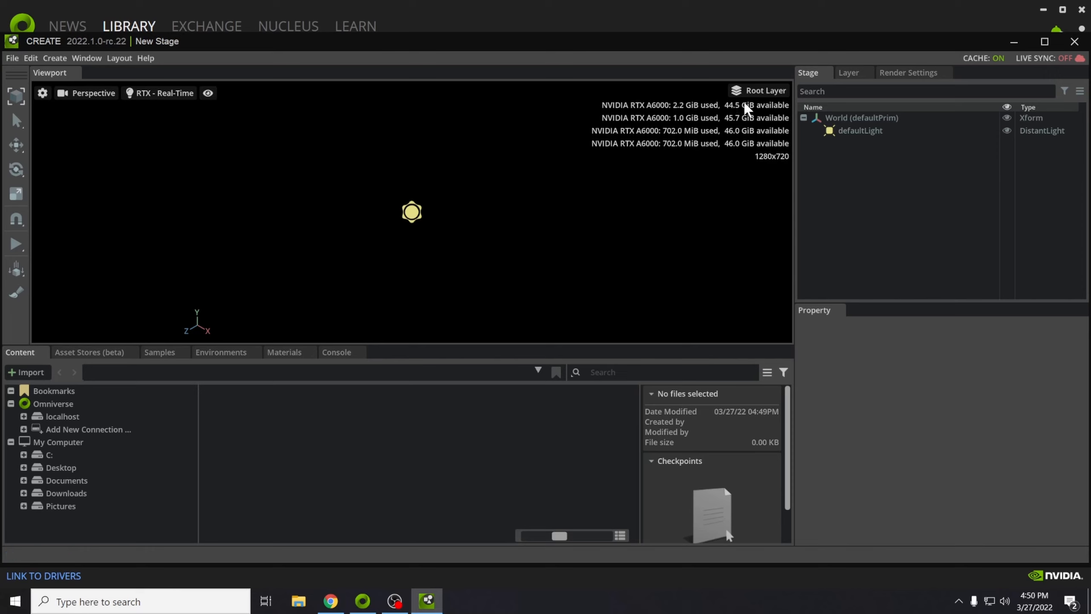
mouse_move(743, 162)
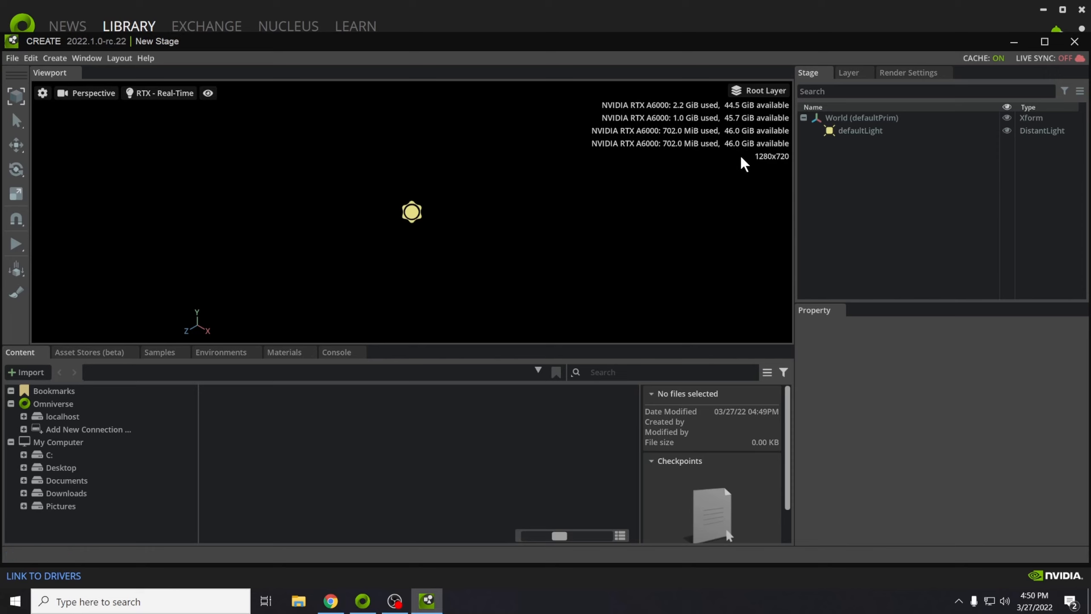
mouse_move(62, 425)
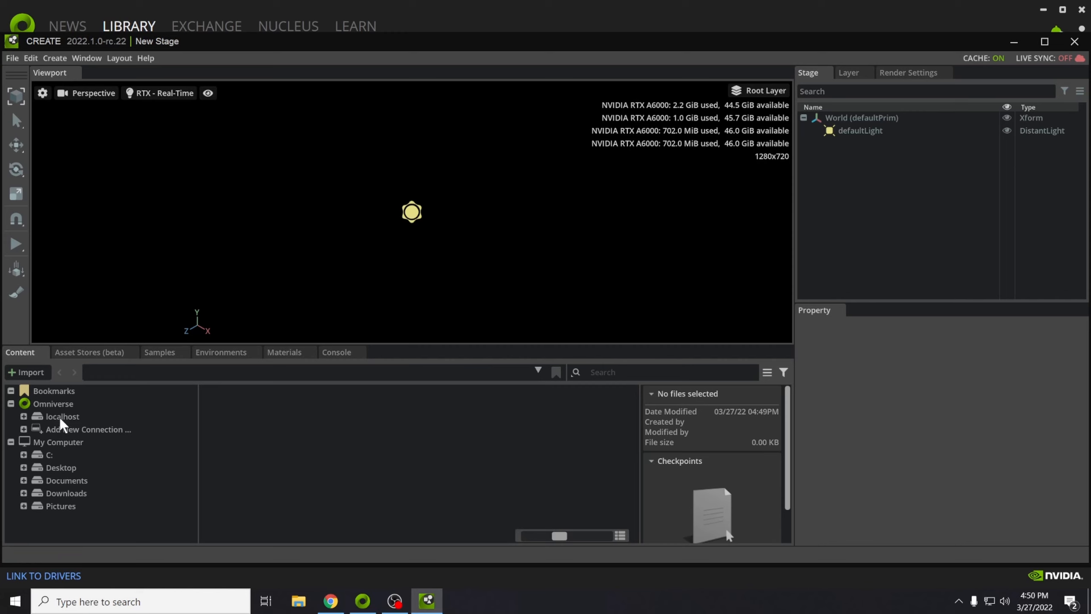
Step: Browse localhost > NVIDIA > Demos > AEC > BrownstoneDemo > Worlds and open the Lite world file
left_click(62, 416)
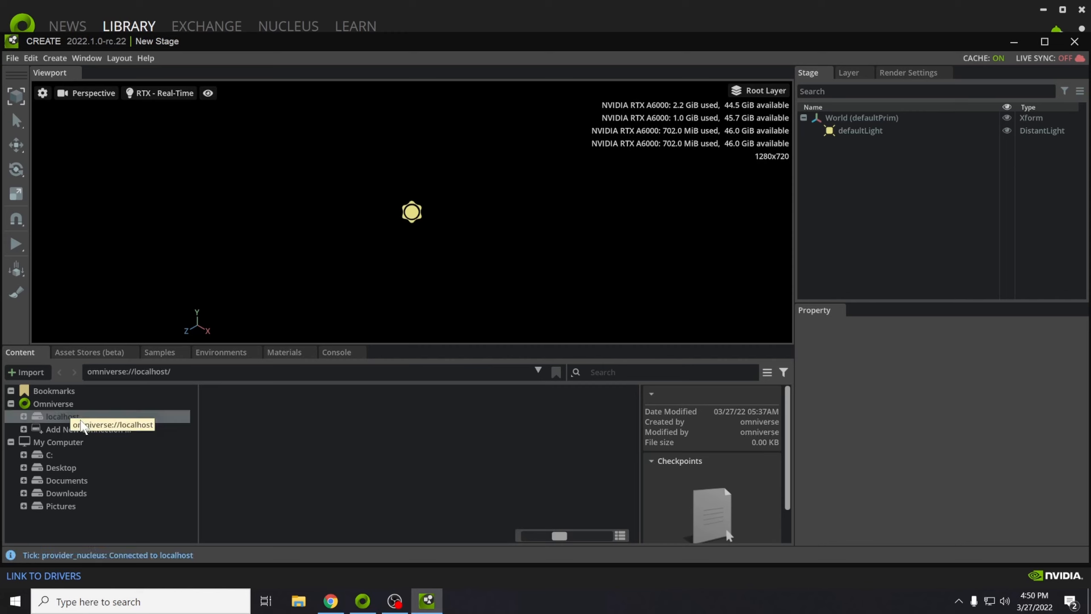
left_click(62, 416)
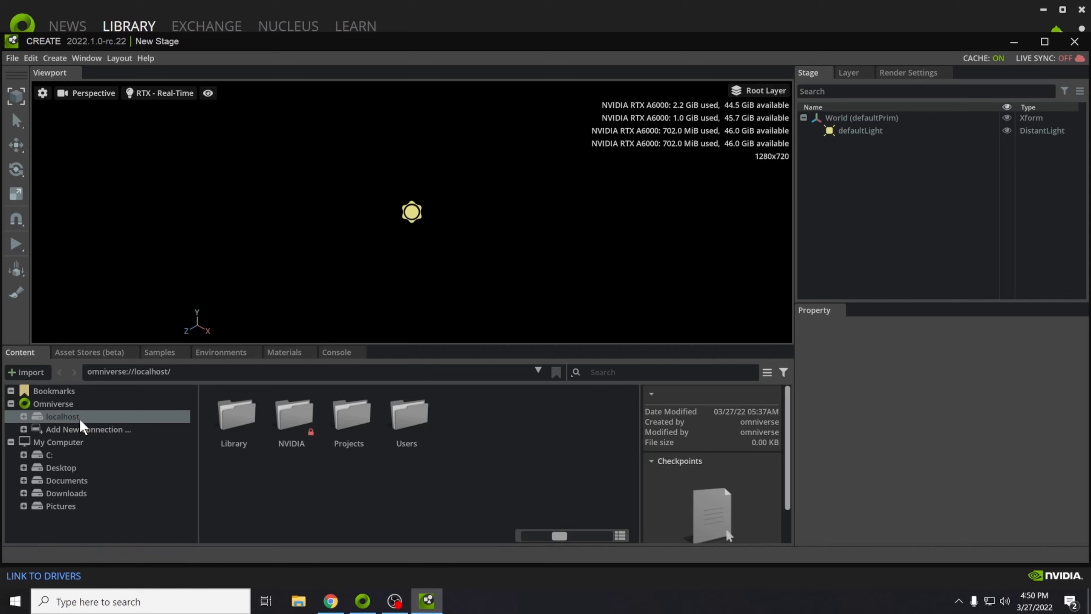
double_click(291, 414)
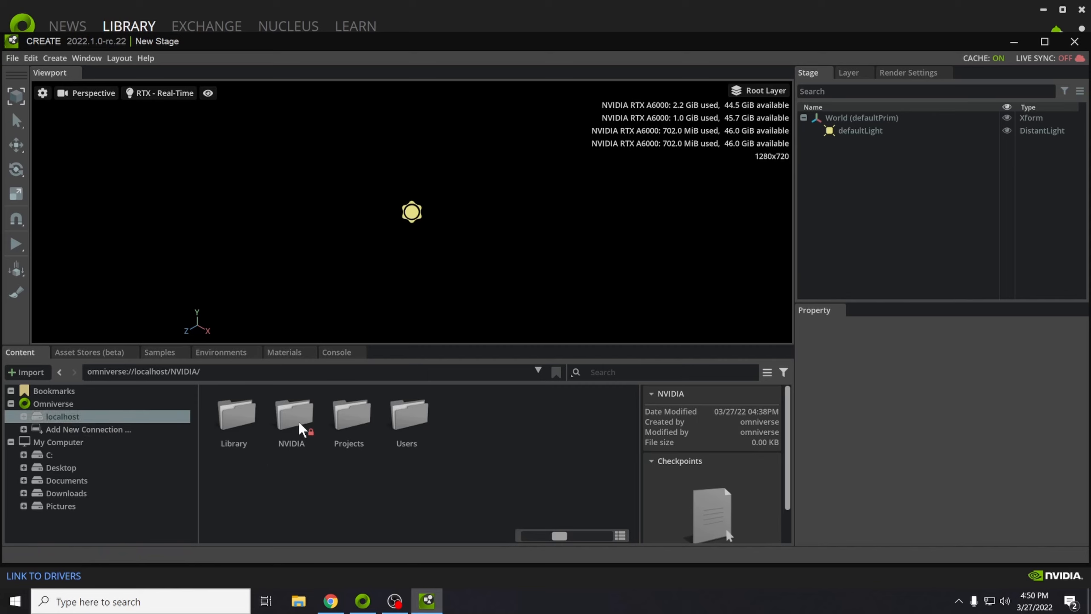
double_click(290, 418)
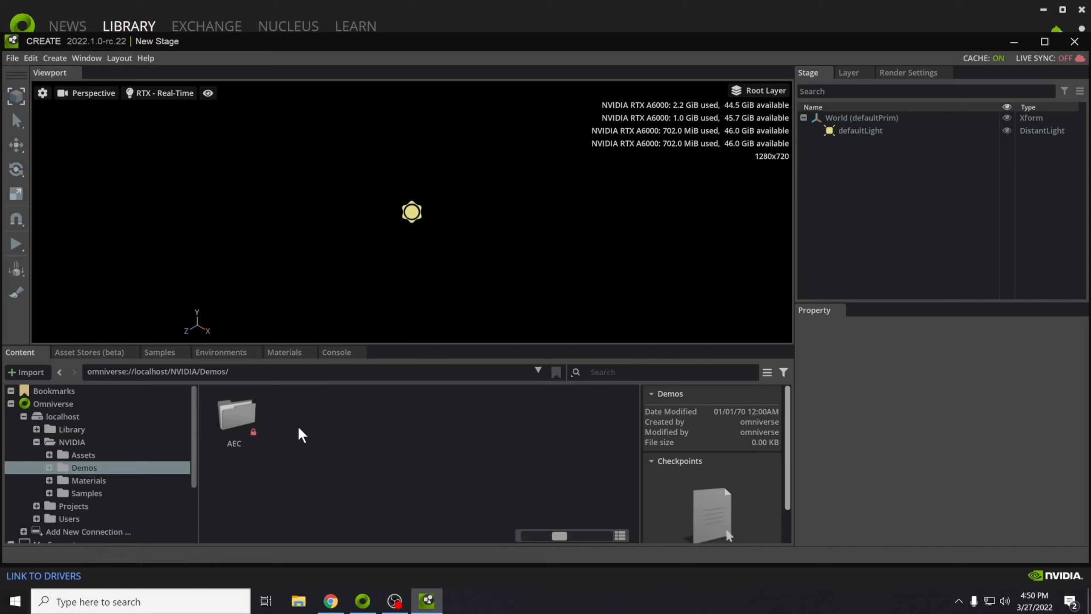
double_click(234, 414)
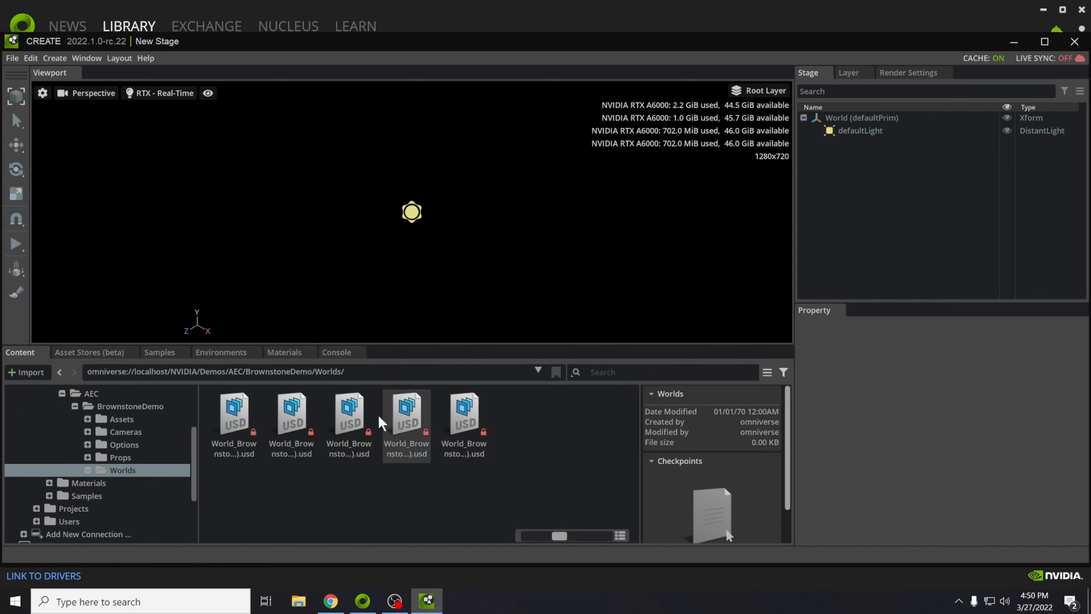
left_click(291, 418)
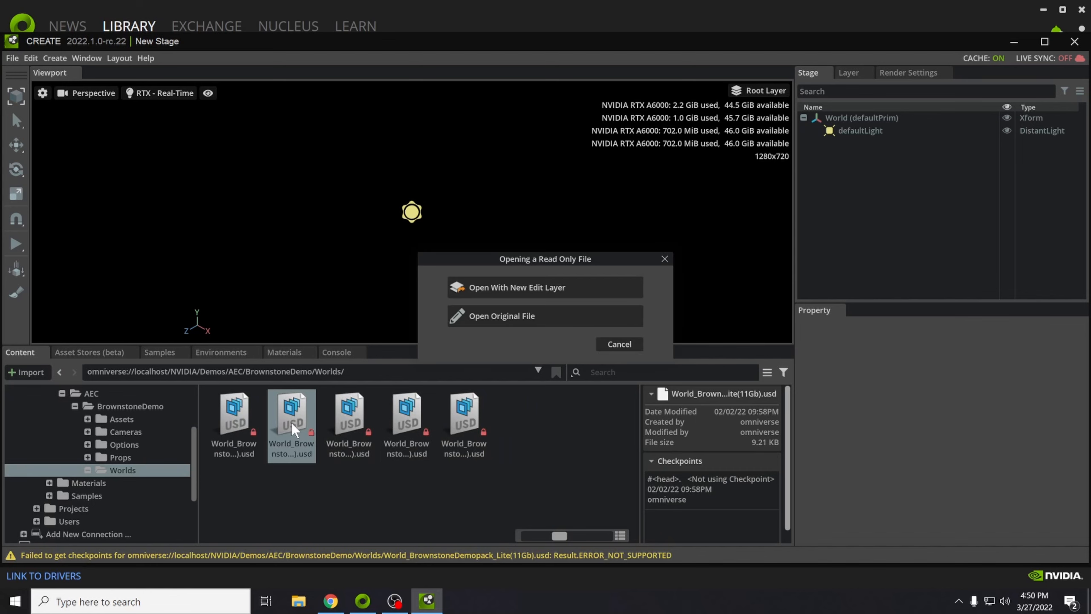
Step: Open the Brownstone Lite world read-only, then select and deselect the Cameras group
left_click(544, 315)
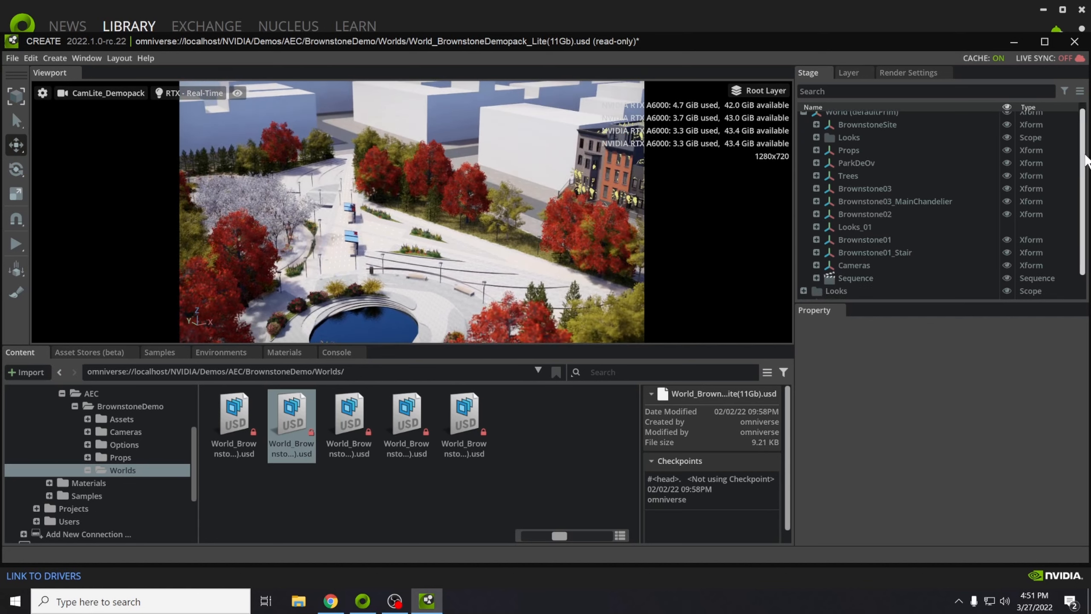
left_click(853, 237)
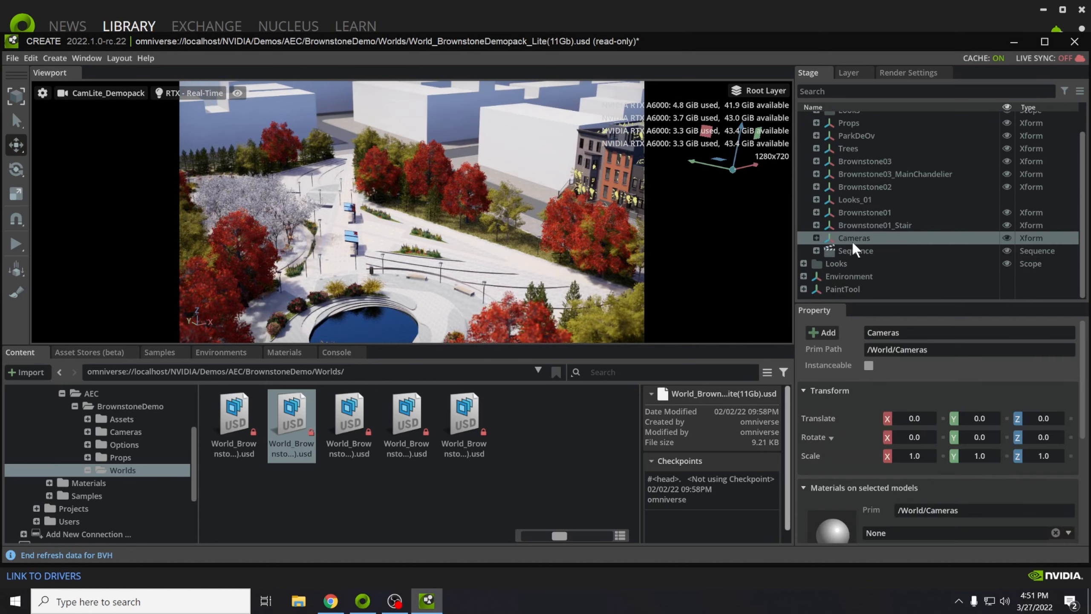
left_click(855, 251)
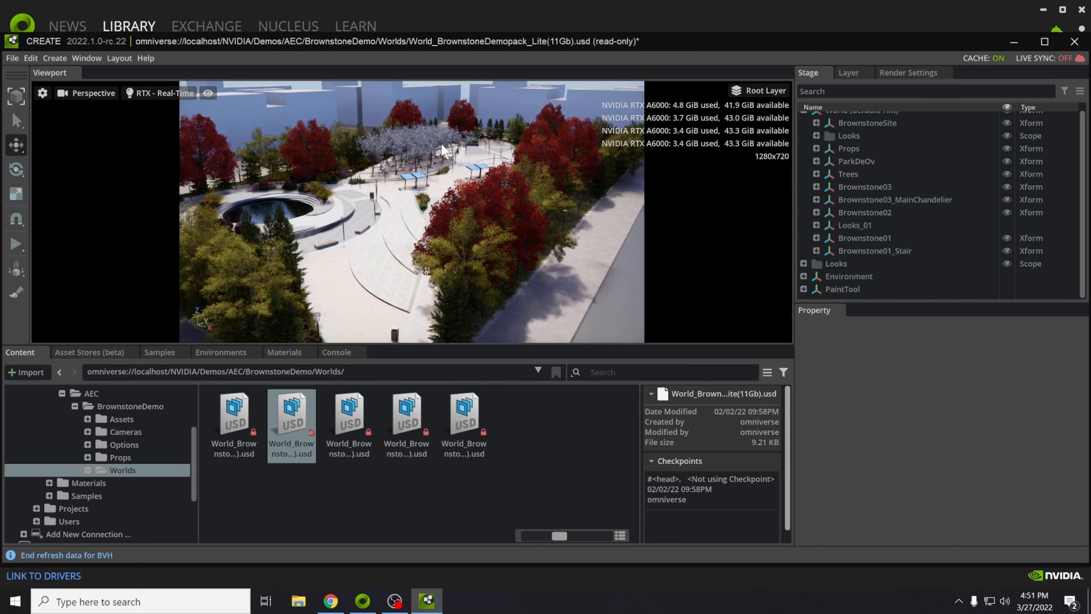
left_click(86, 58)
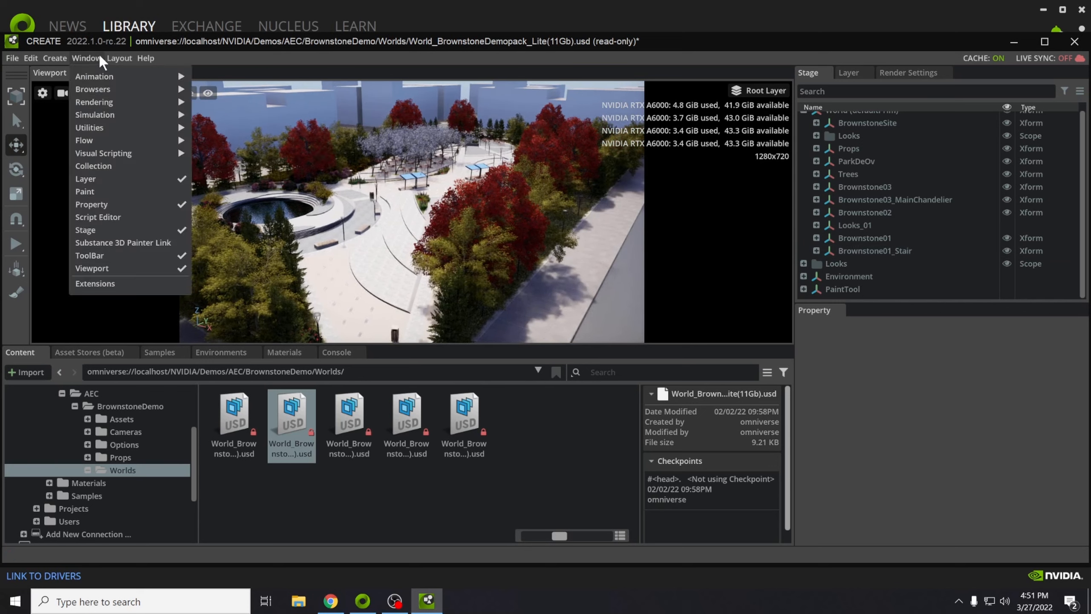
mouse_move(94, 114)
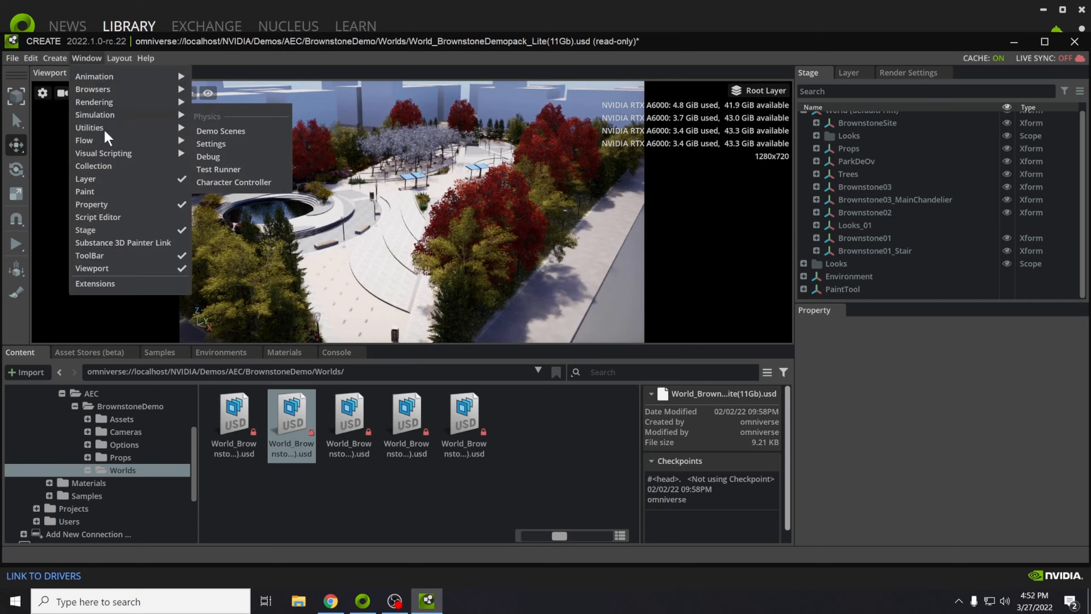
mouse_move(89, 127)
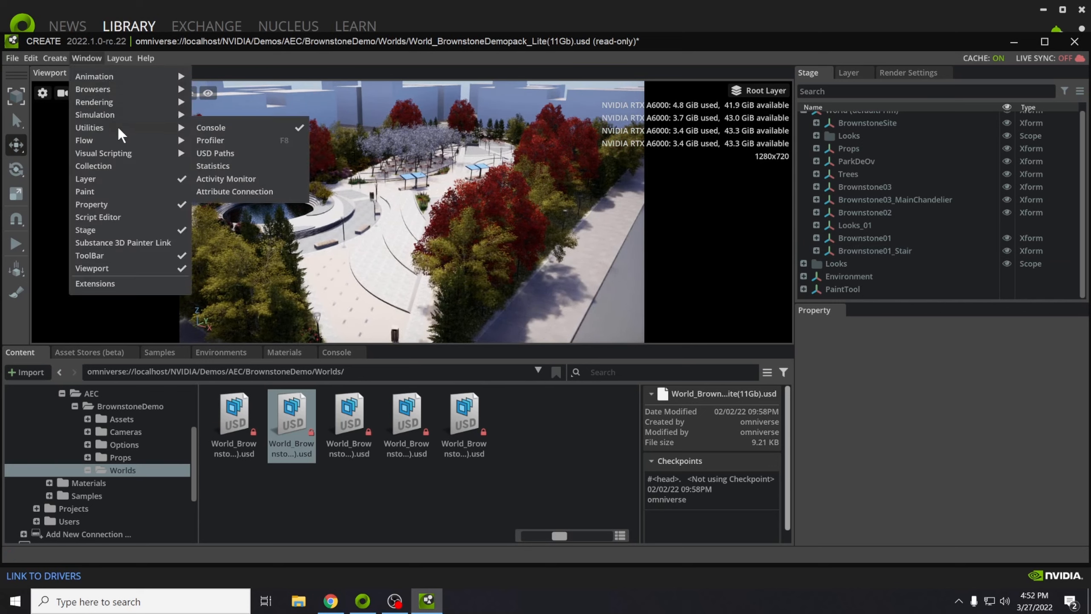
left_click(213, 168)
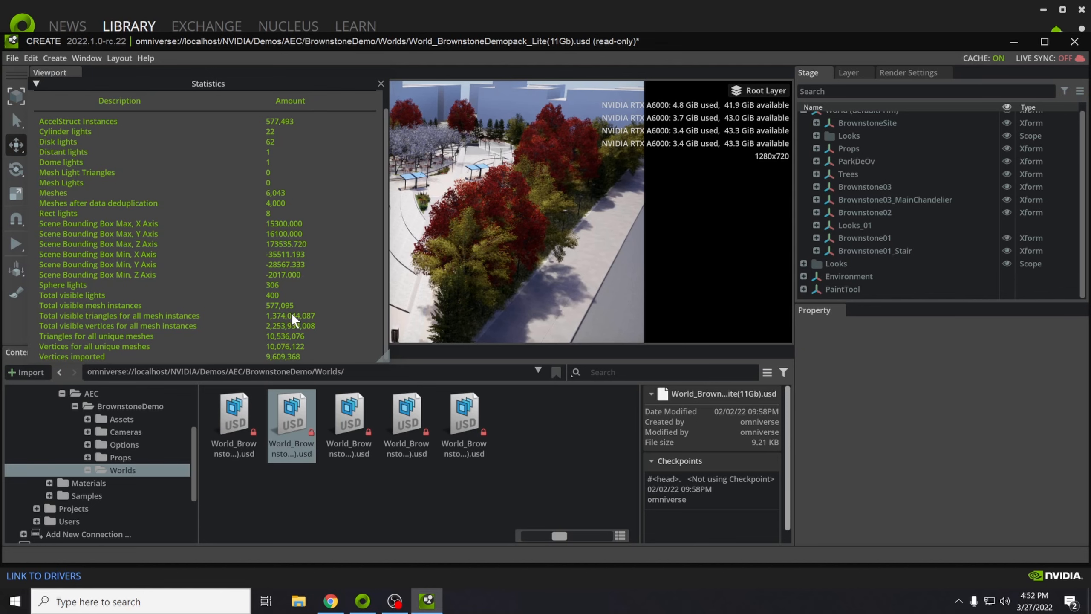
left_click(380, 84)
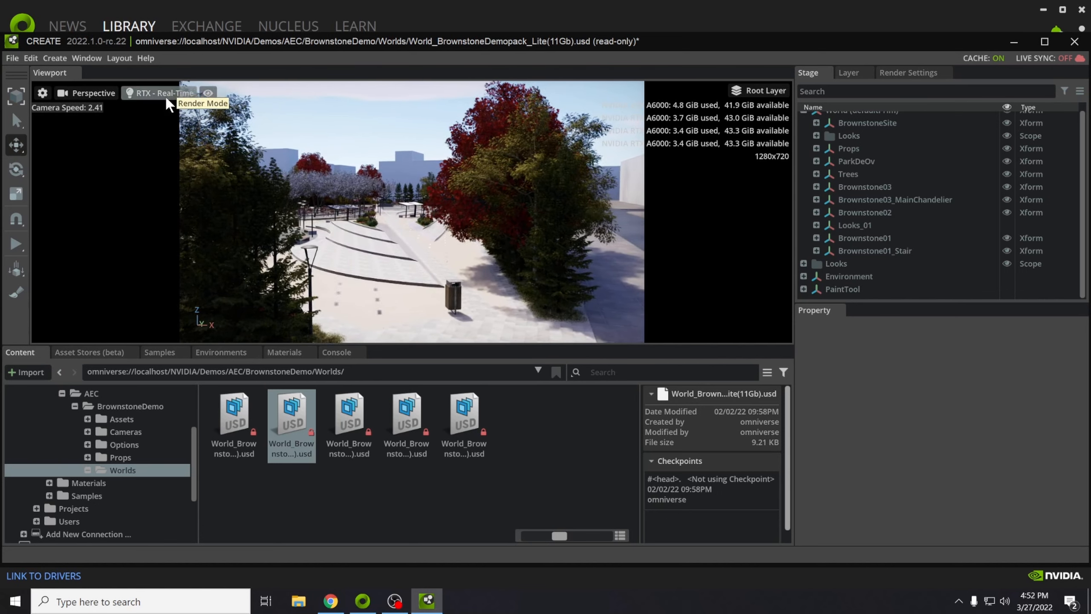
Step: Switch the viewport from RTX Real-Time to RTX Interactive (Path Tracing)
left_click(165, 92)
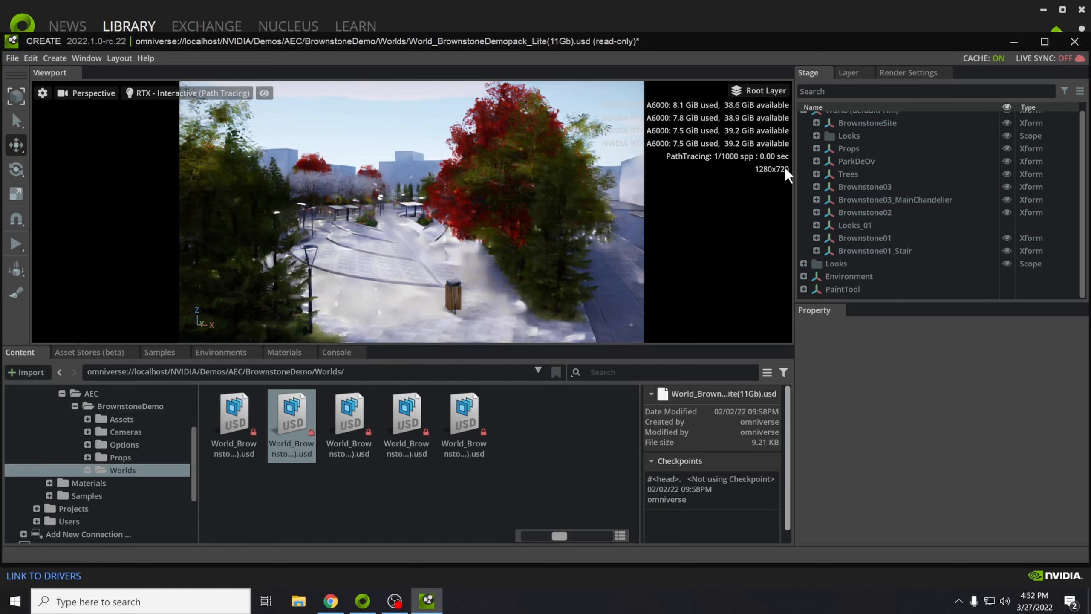
mouse_move(41, 92)
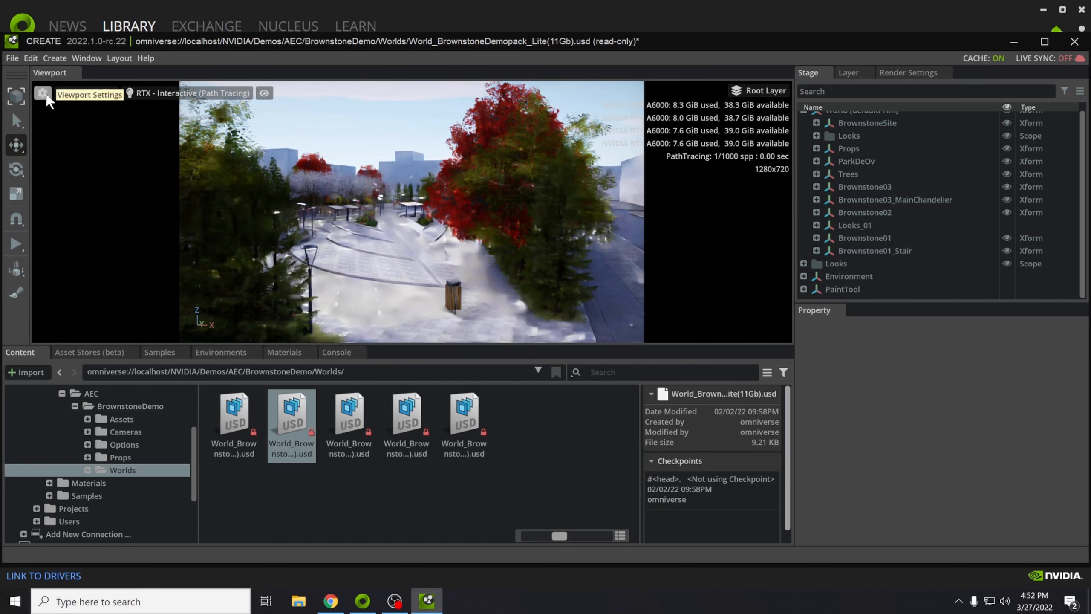
Step: Set the viewport render resolution to 1920x1080
left_click(42, 94)
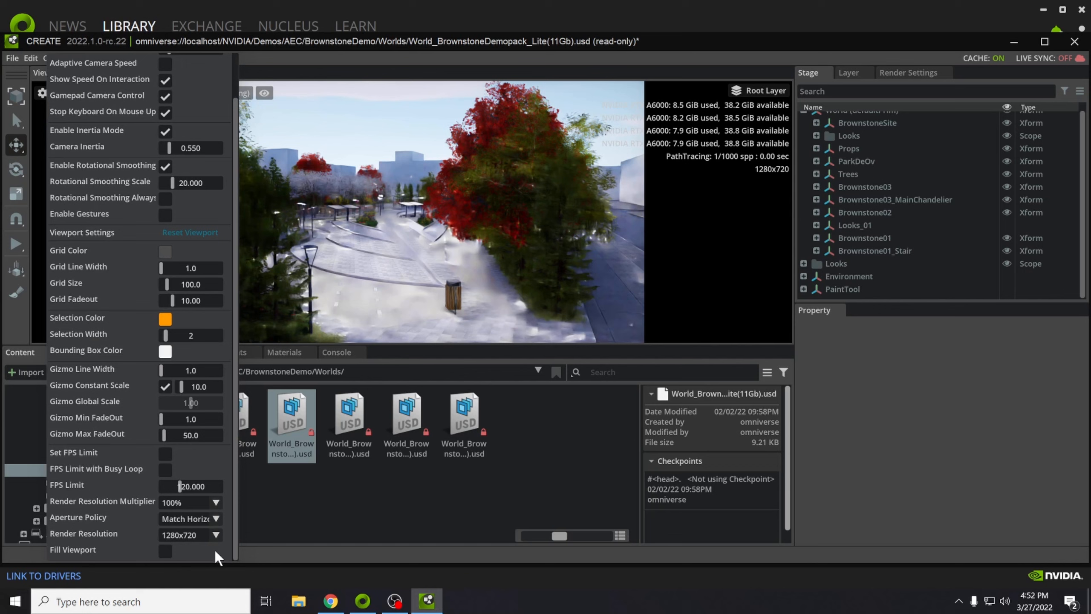
left_click(215, 534)
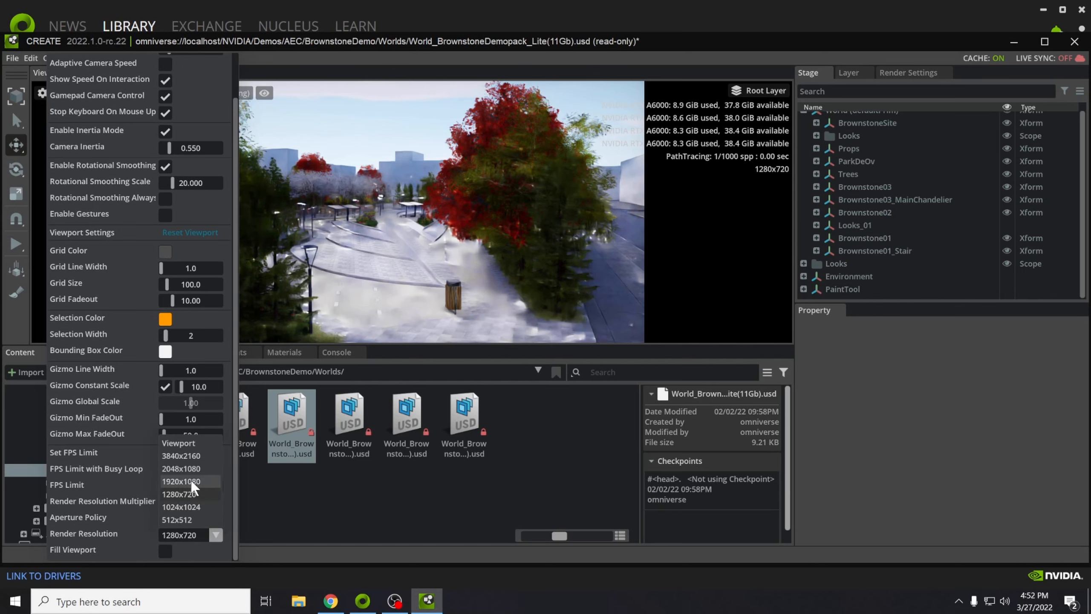
left_click(180, 481)
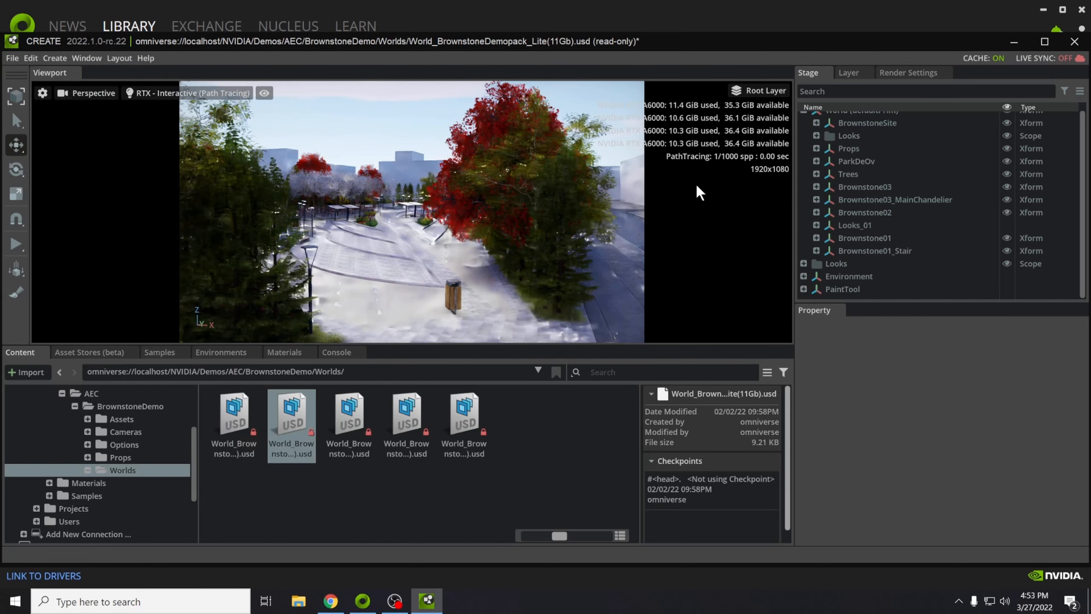
mouse_move(684, 189)
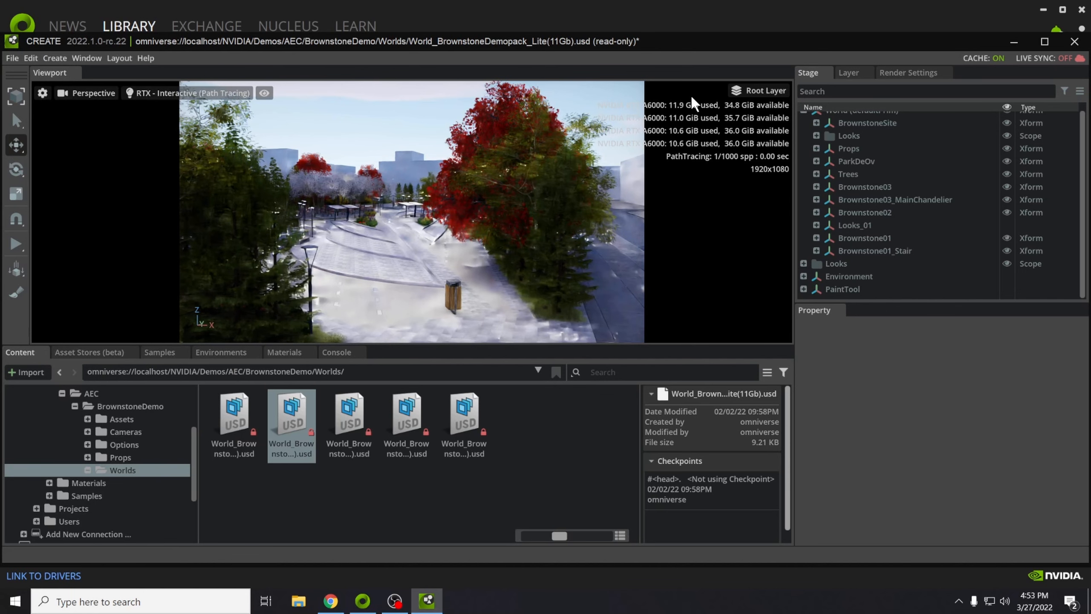
mouse_move(612, 195)
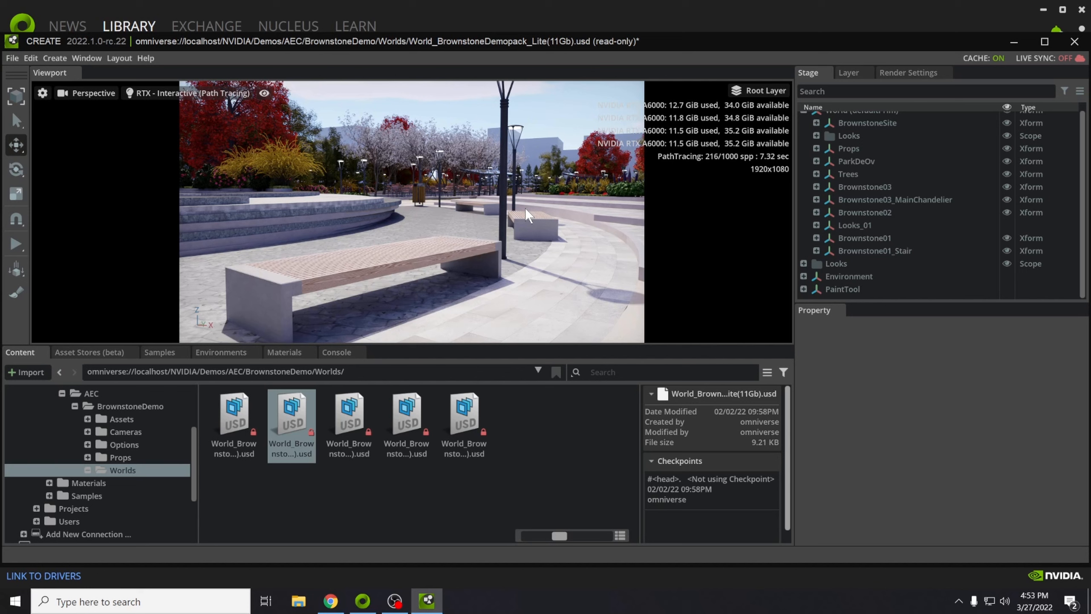
mouse_move(768, 170)
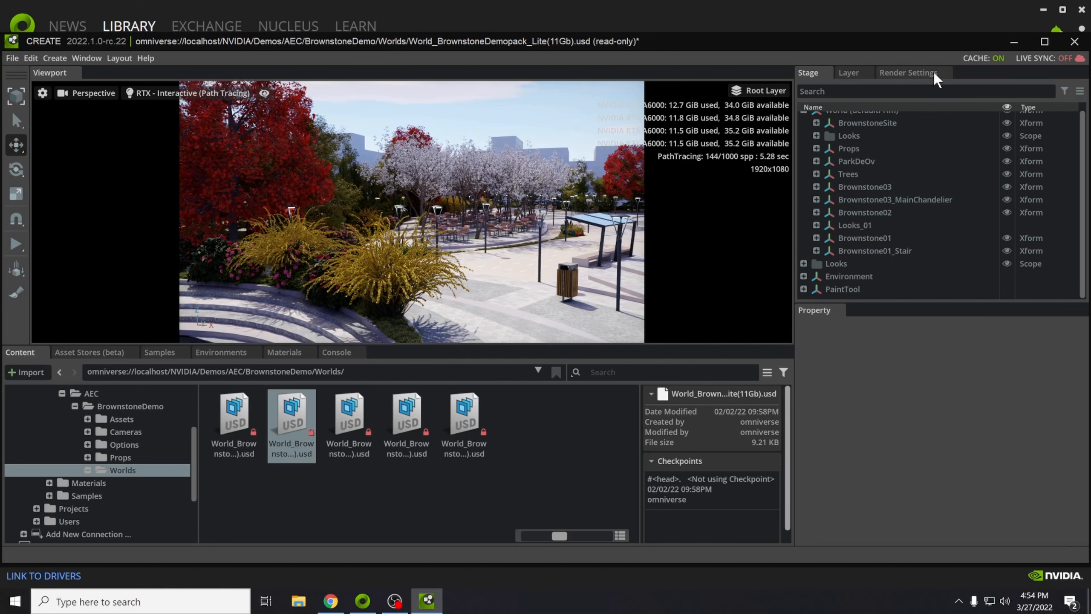
Step: Show the Path Tracing render settings with denoising and Multi-GPU enabled
left_click(908, 73)
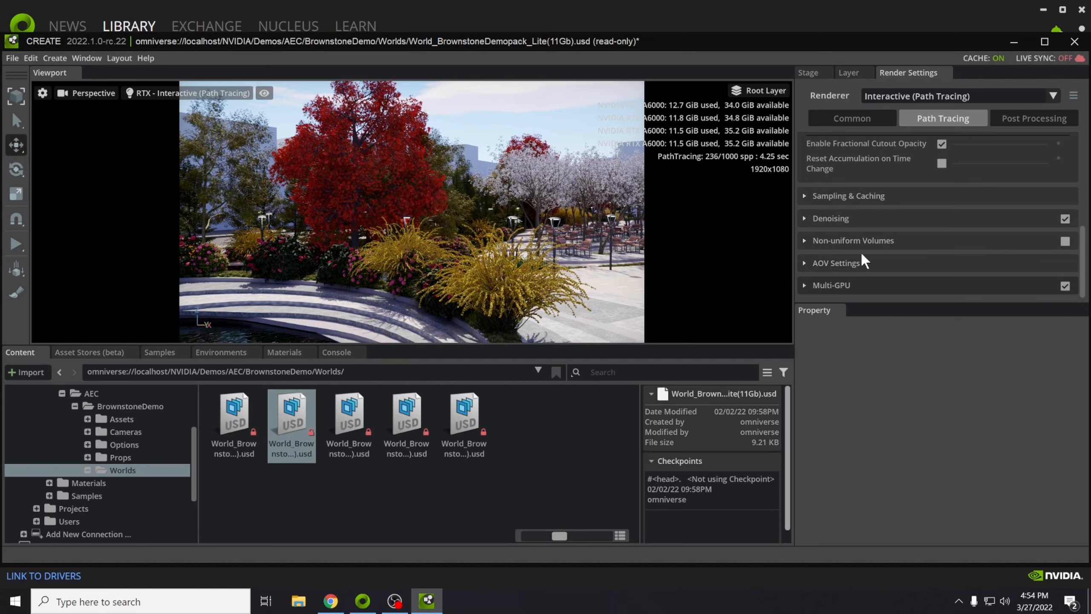
left_click(830, 218)
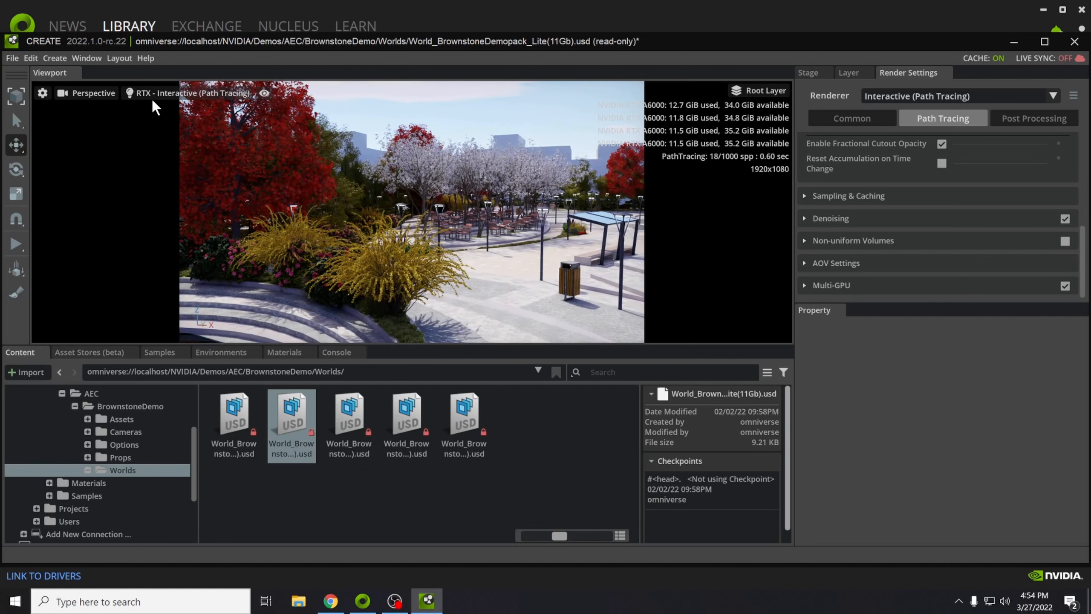
mouse_move(93, 92)
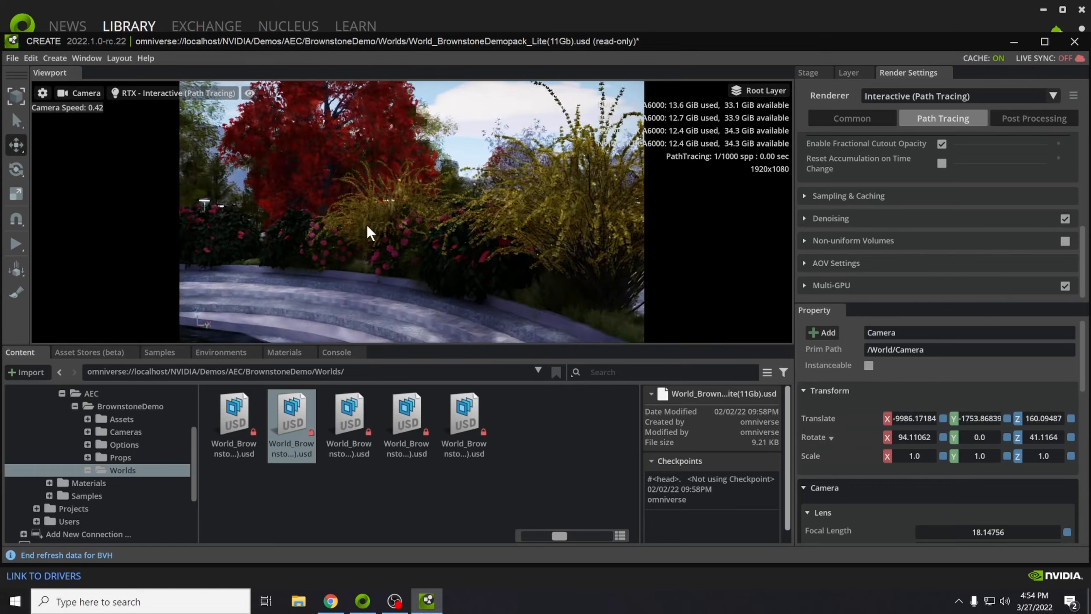
Step: Move the scene camera closer to the yellow shrubs and turn it toward the plaza
left_click_drag(368, 234, 393, 257)
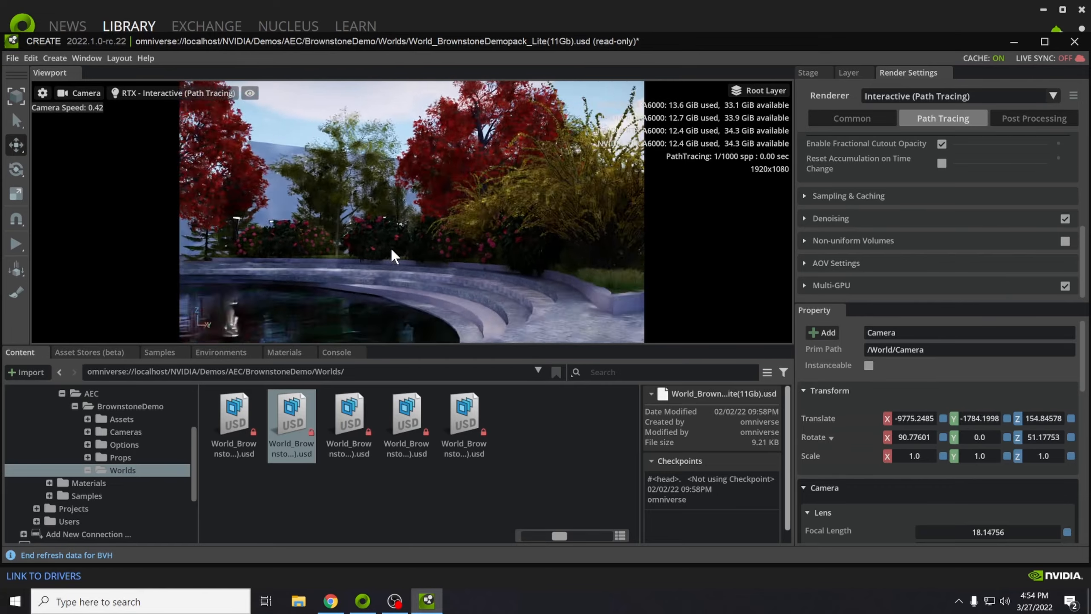
left_click_drag(393, 254, 476, 242)
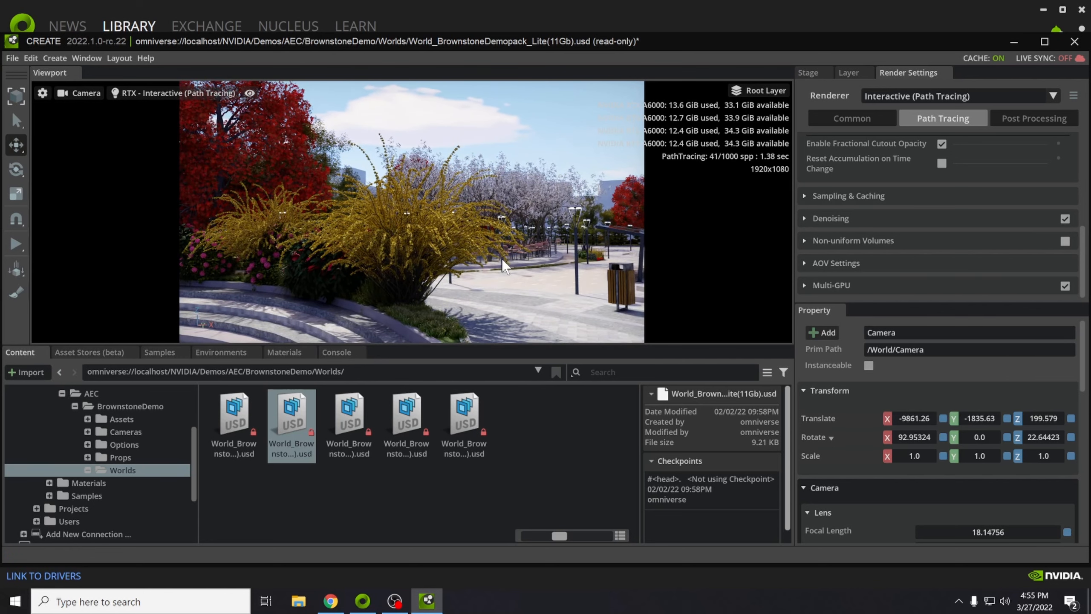
mouse_move(496, 216)
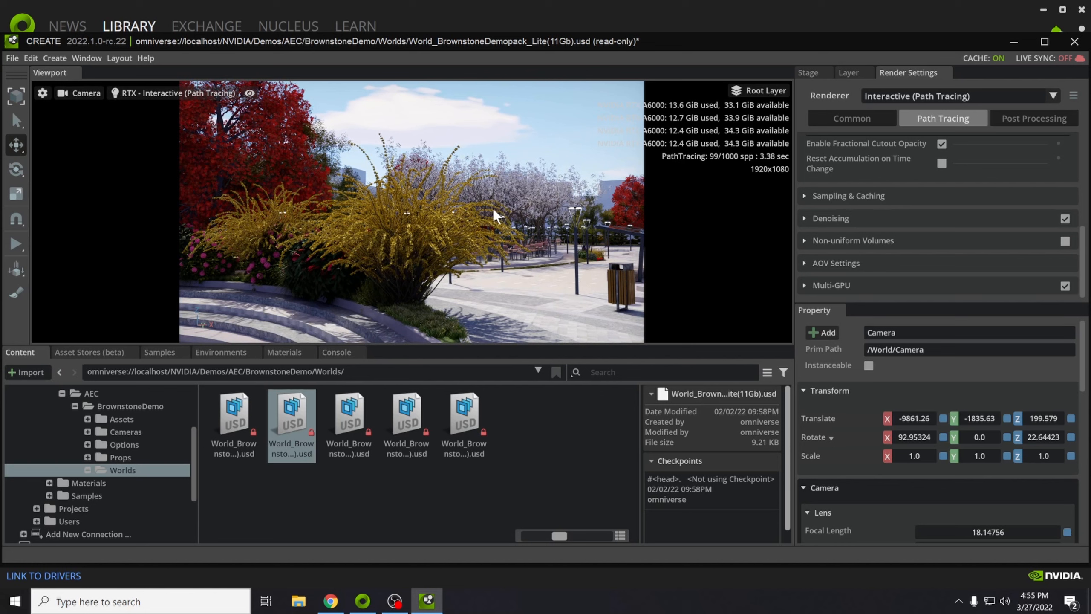
left_click(86, 57)
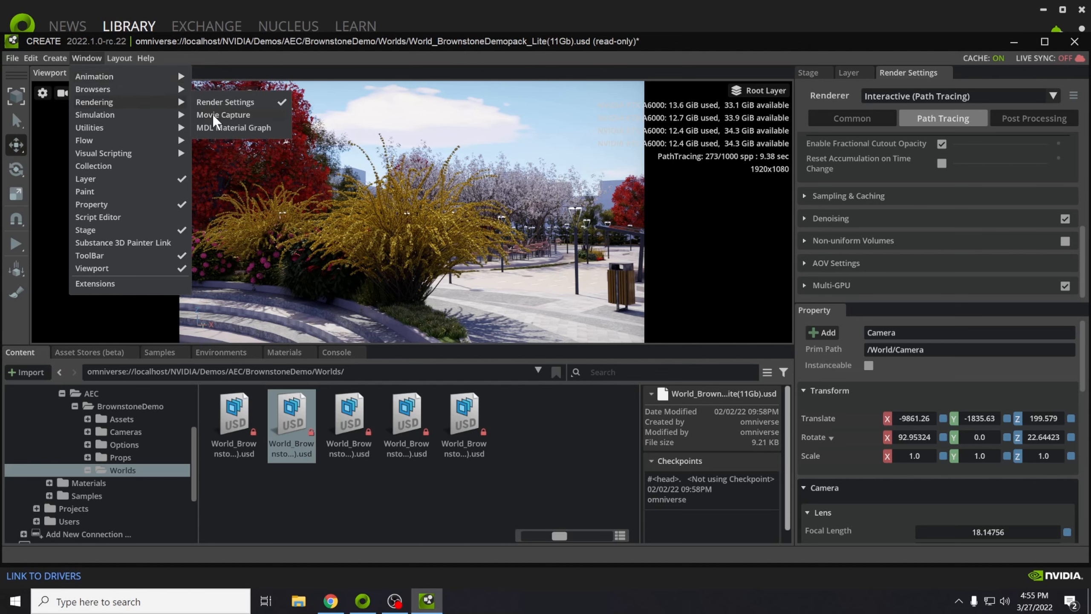
Step: In Movie Capture, set 1000 path-trace samples per pixel and 32 per iteration
left_click(222, 114)
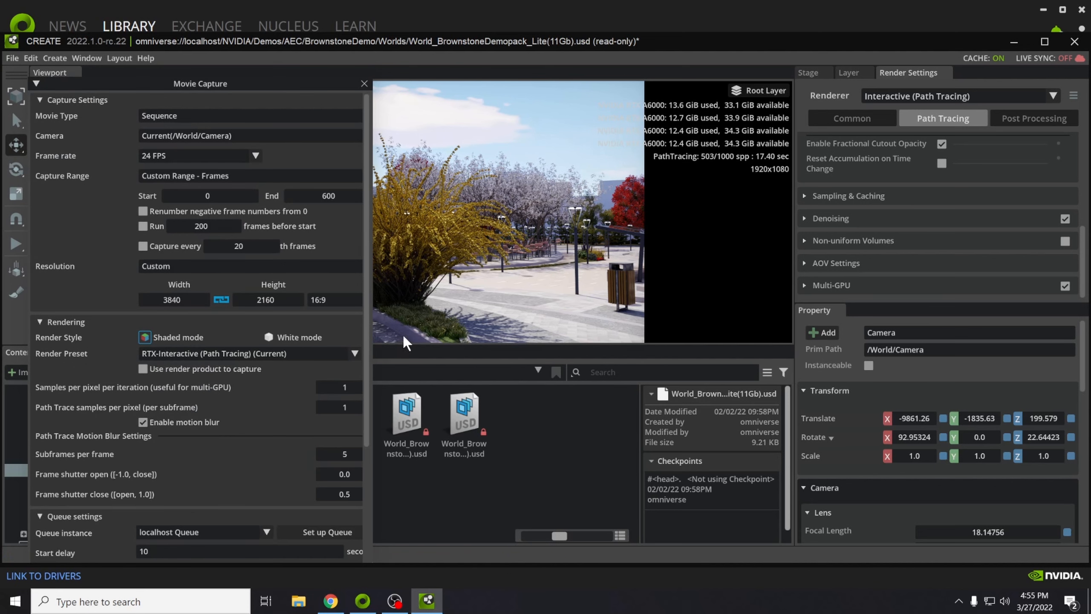
scroll("down", 3)
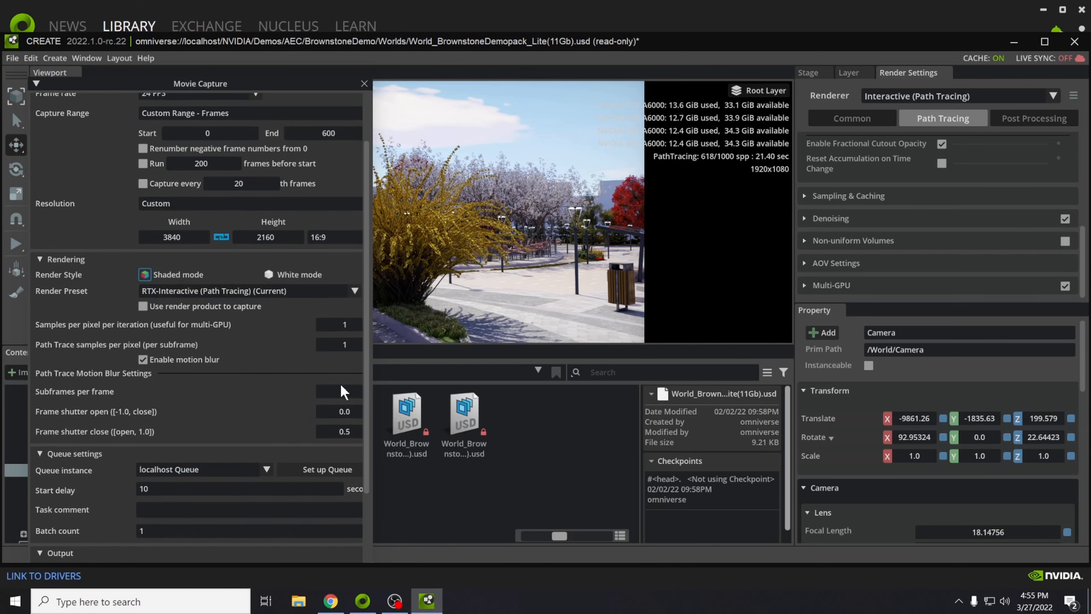
mouse_move(346, 349)
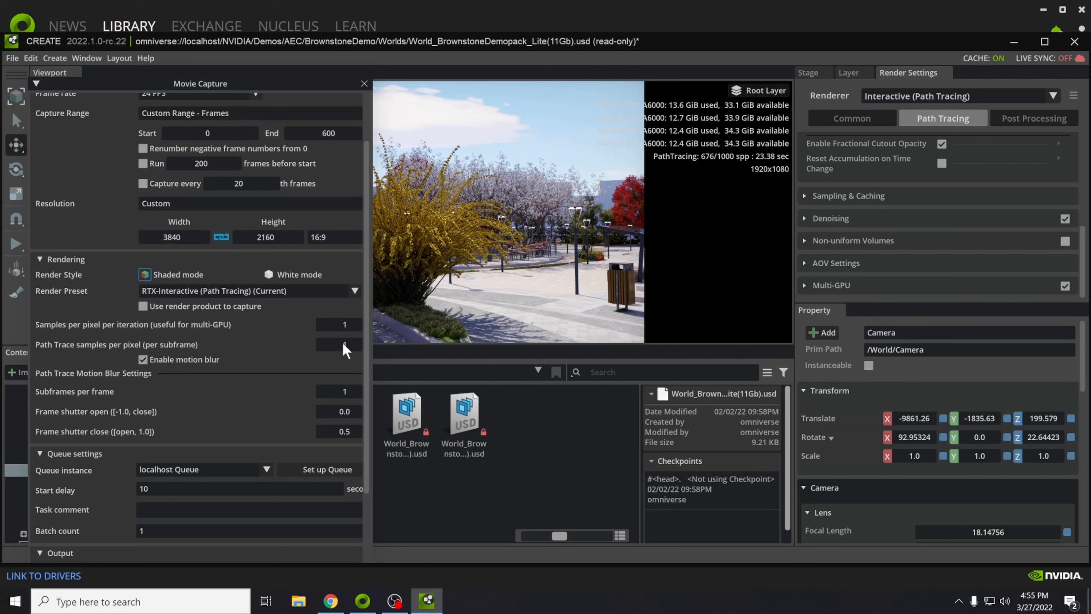
left_click(340, 344)
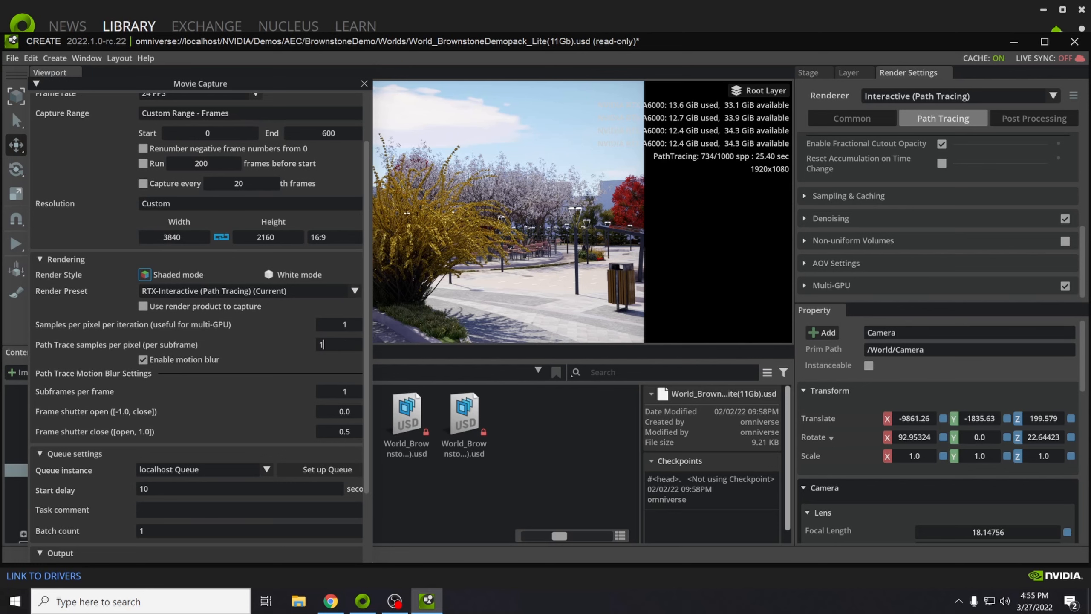
type("1000")
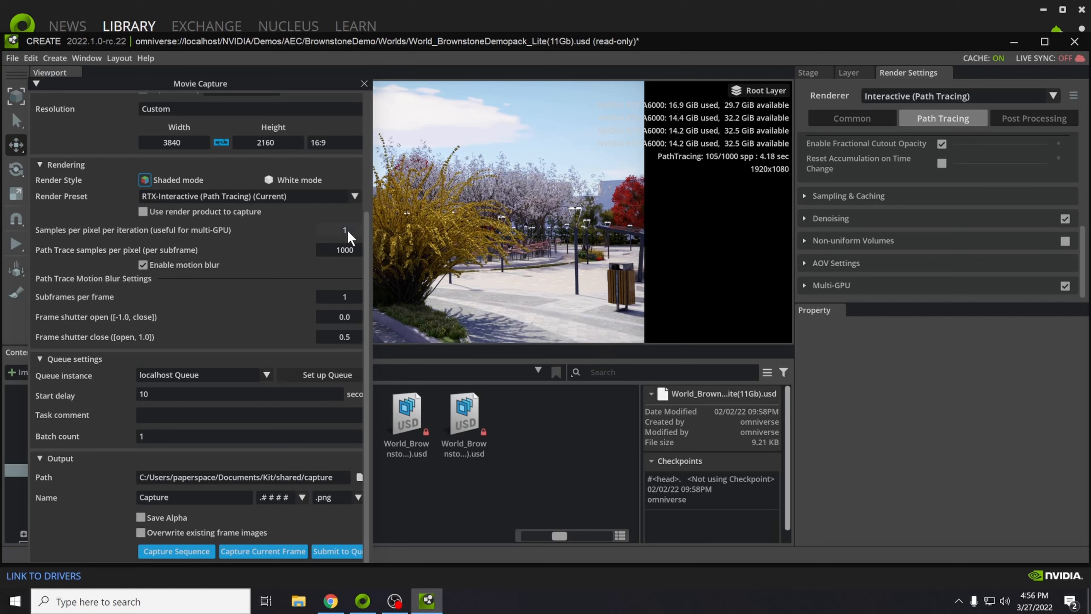
left_click(337, 230)
type("32")
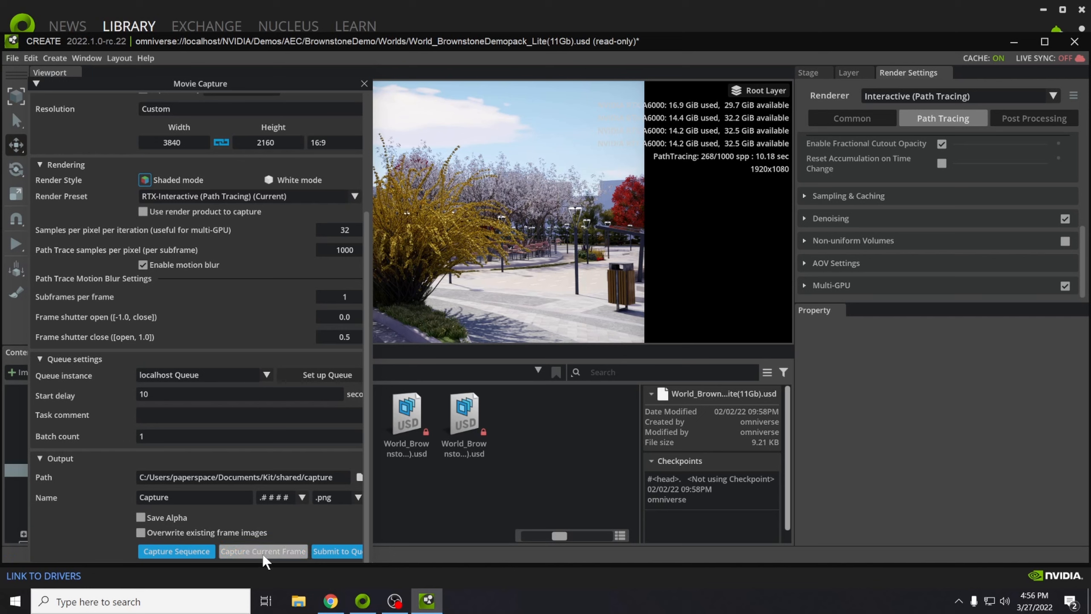
Step: Capture the current camera view as a 3840x2160 PNG and open it in Paint
left_click(262, 551)
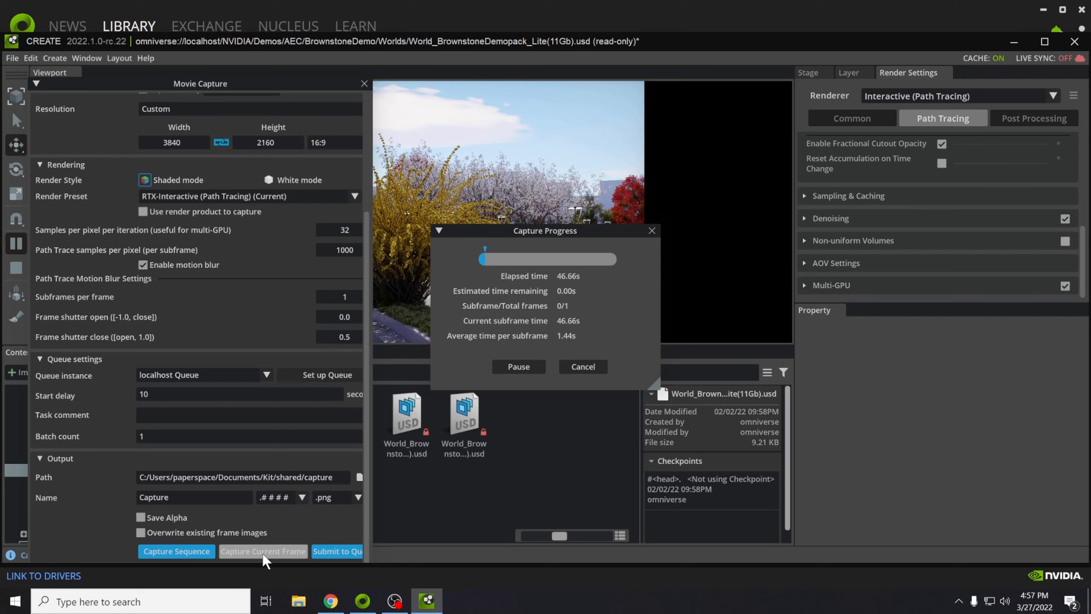
left_click(457, 606)
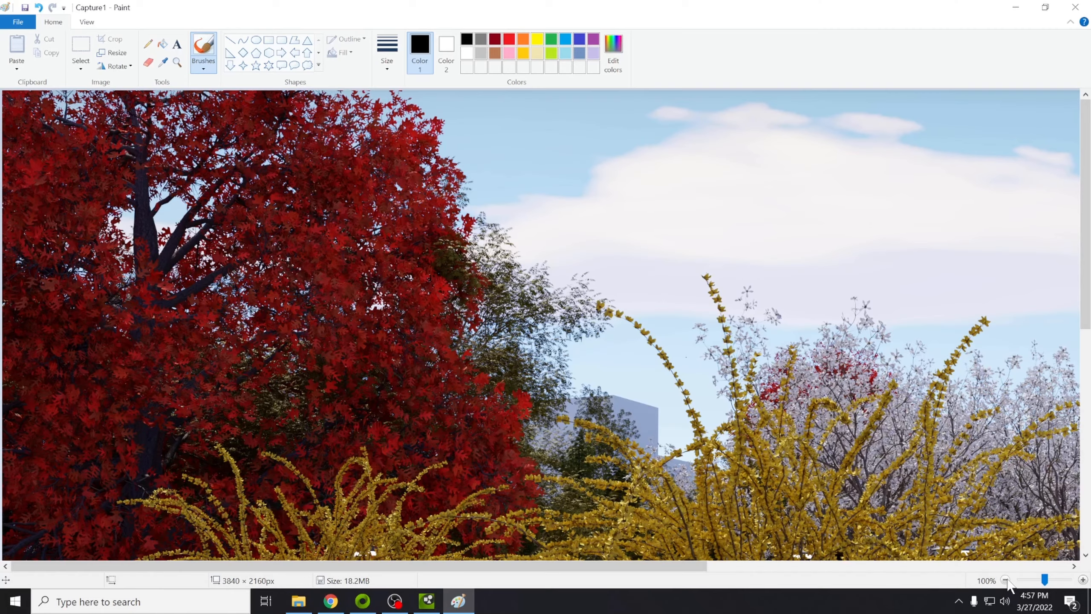
Step: Zoom Paint out to show the full 3840×2160 Capture1.png, then zoom in one step
left_click(1006, 579)
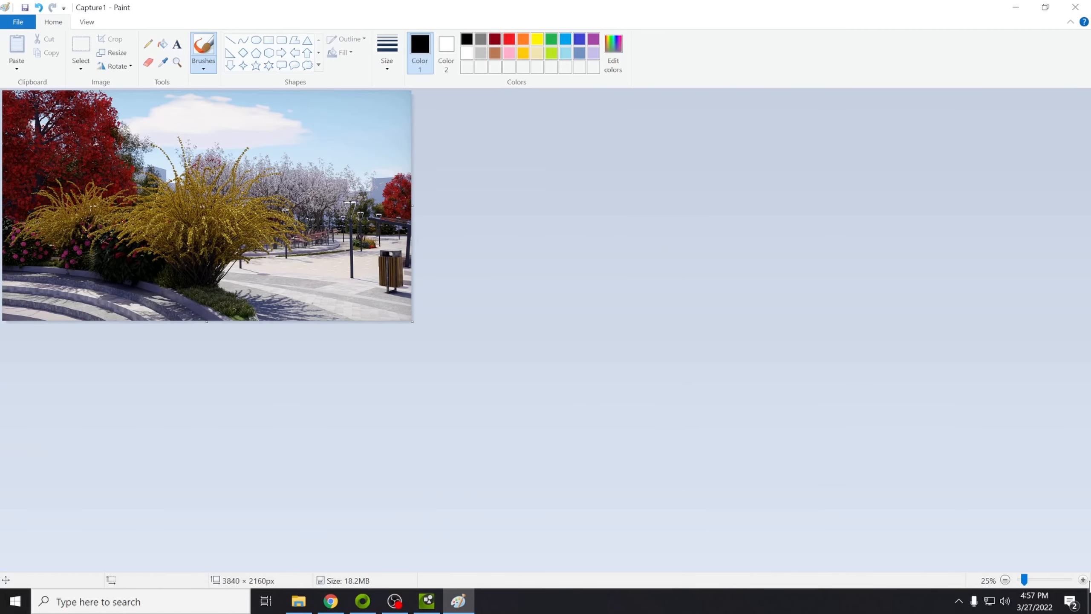
left_click(1082, 579)
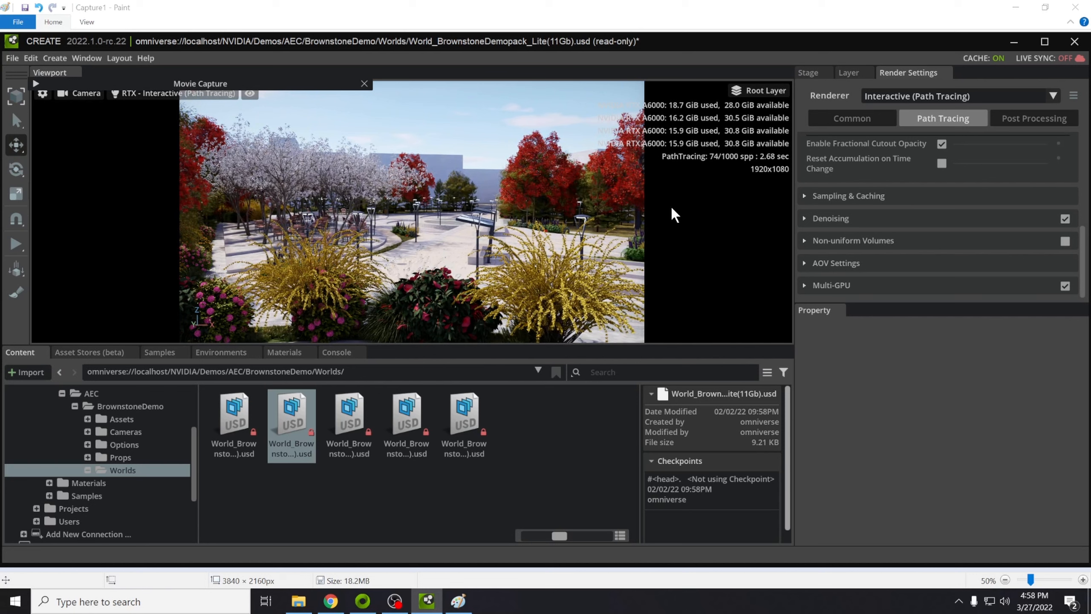
mouse_move(606, 213)
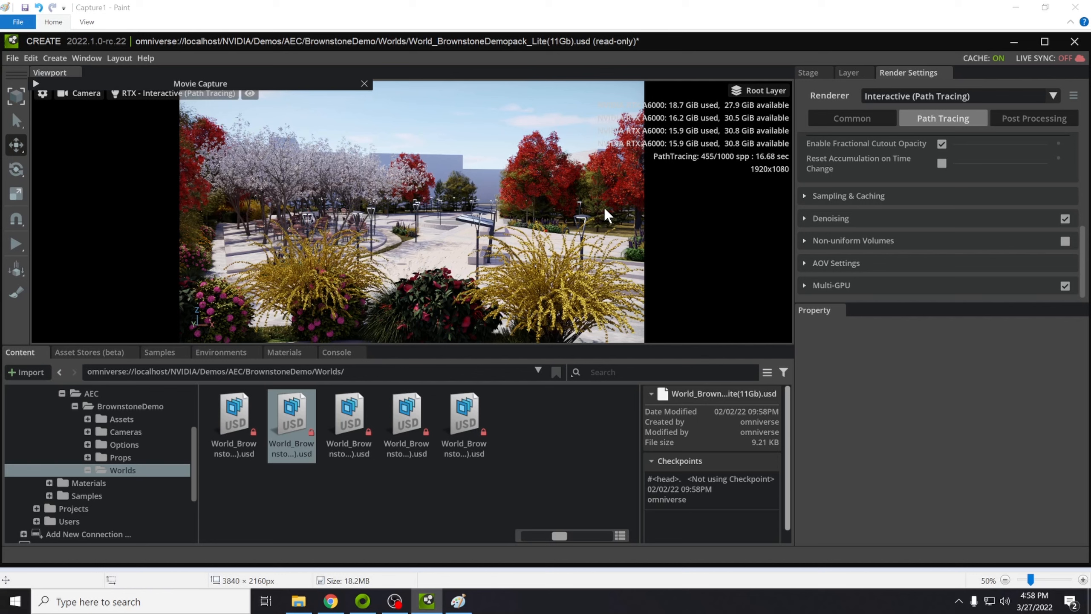
mouse_move(660, 118)
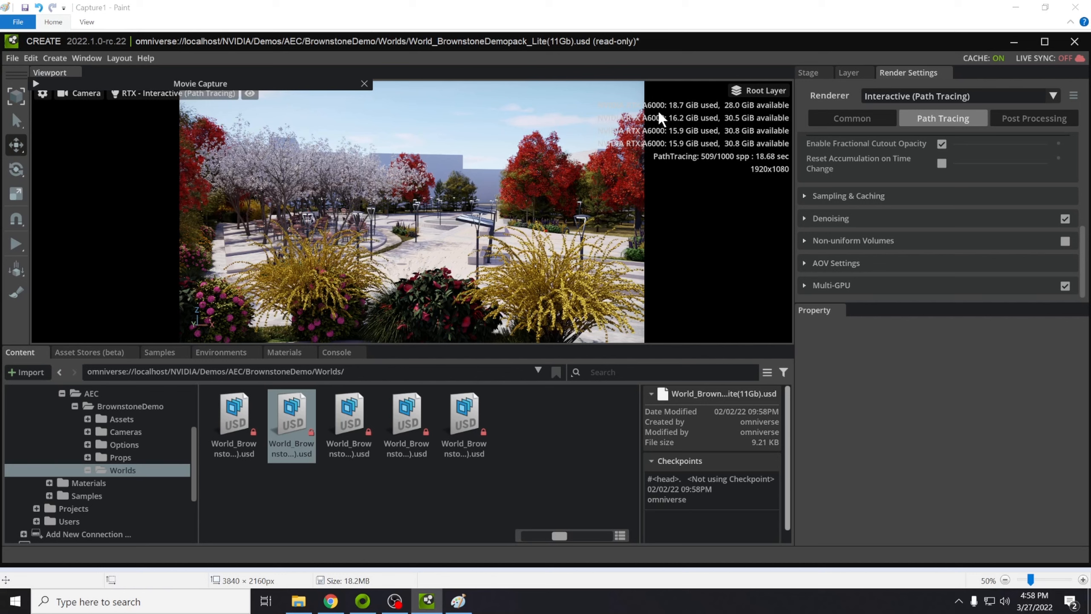